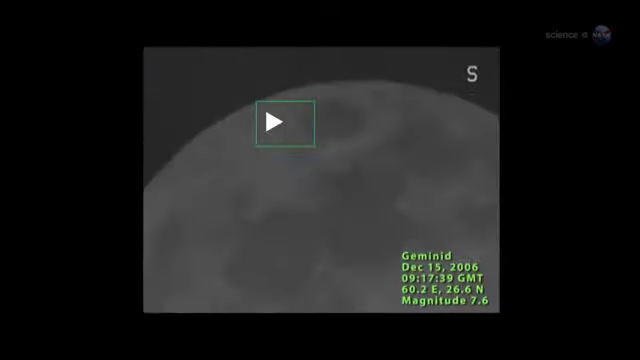
{"action": "left_click", "coordinate": [286, 124]}
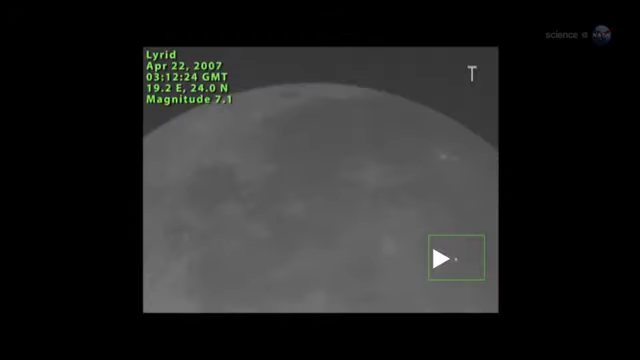